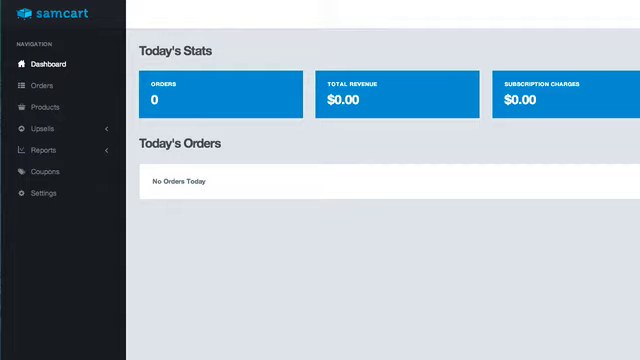
pyautogui.moveTo(43, 128)
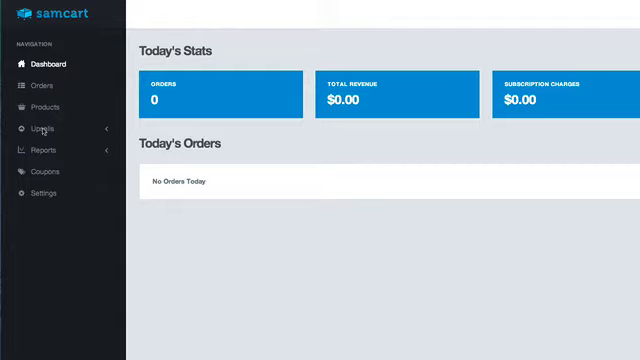
# Expand the Upsells sidebar menu to show its Offers and Funnels options
pyautogui.click(42, 128)
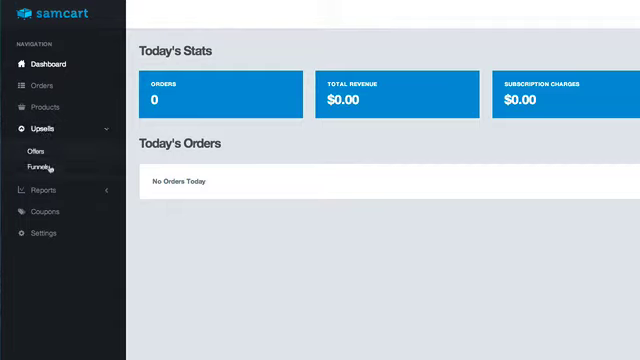